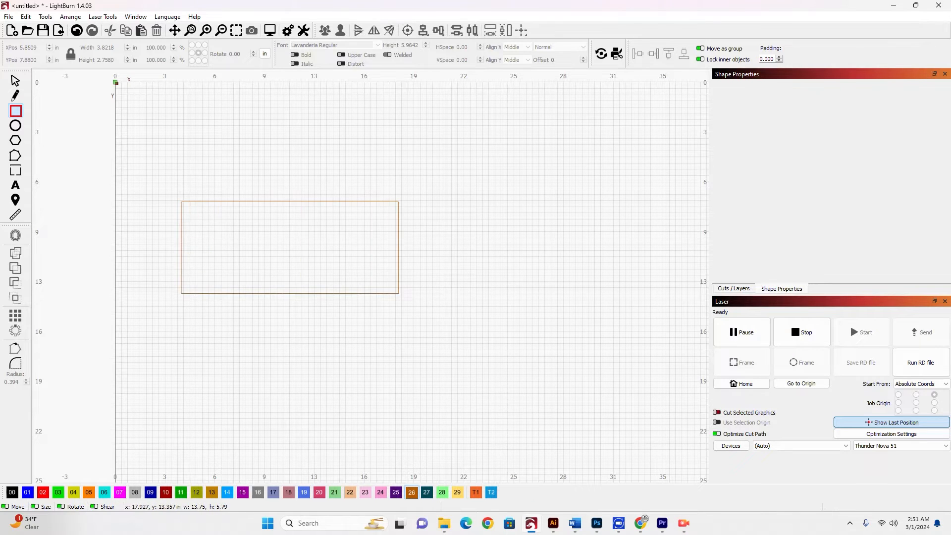
Select the 13.75 by 5.79 inch orange rectangle to show its Shape Properties
click(289, 247)
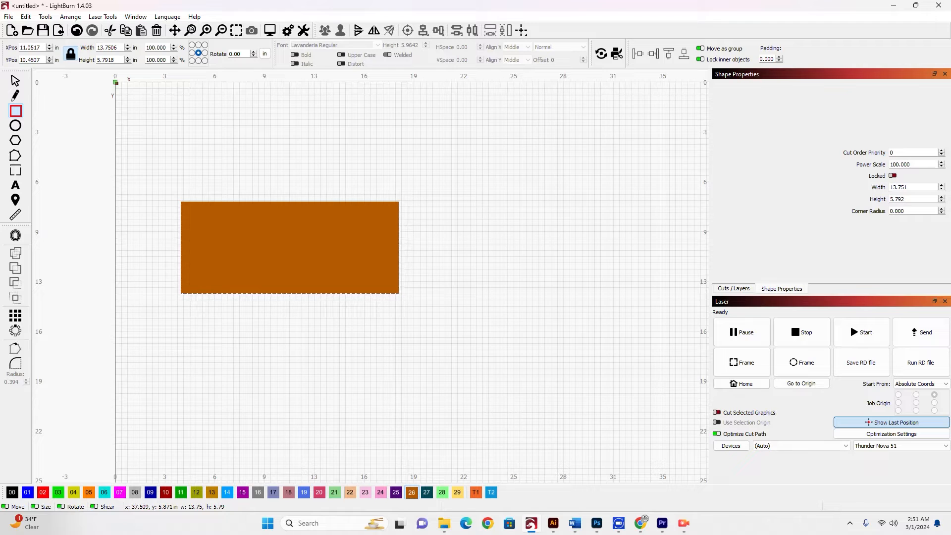
Highlight the rectangle's Corner Radius value of 0 for editing
click(136, 17)
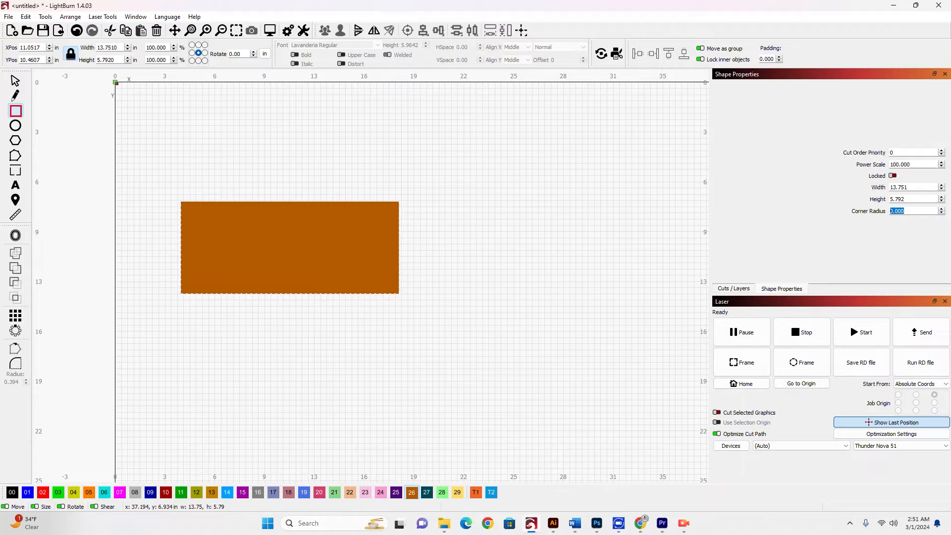
Set Corner Radius to 2.000 for fully rounded ends, then change it to .25
text(2.000)
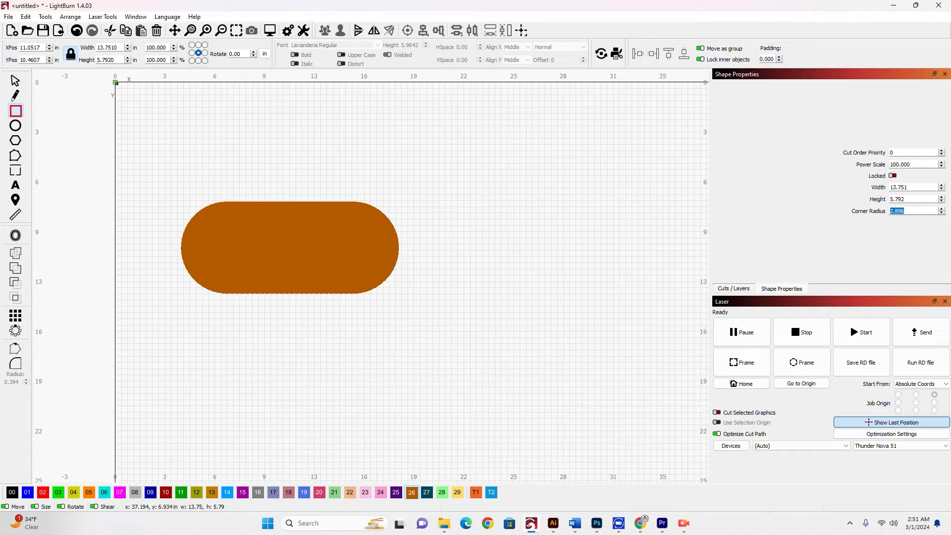
text(.25)
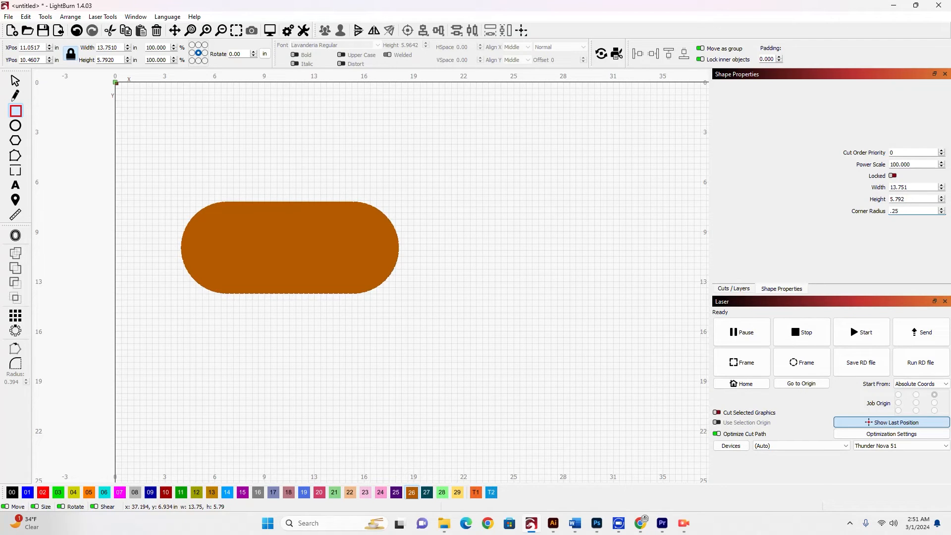